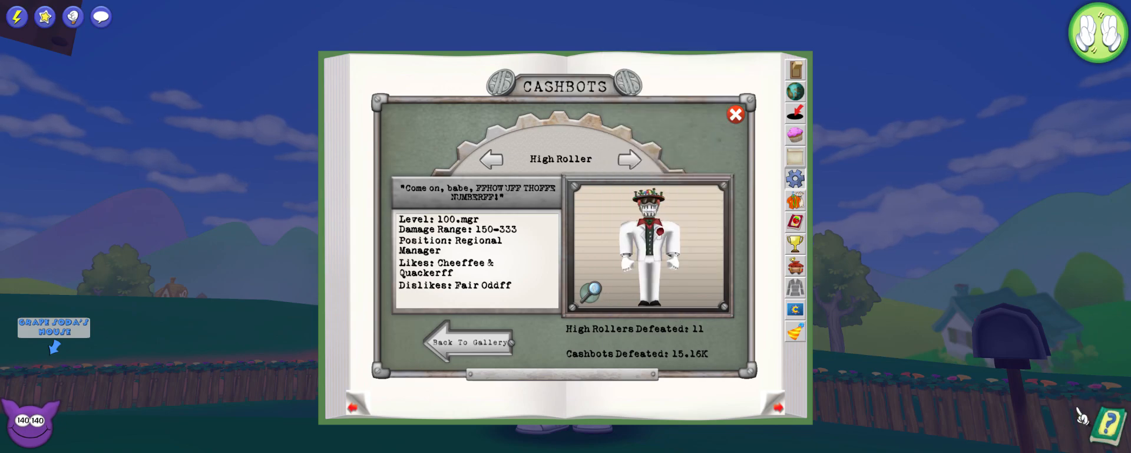
- Close the Shticker Book's Cashbots gallery page to return to the estate
left_click(735, 115)
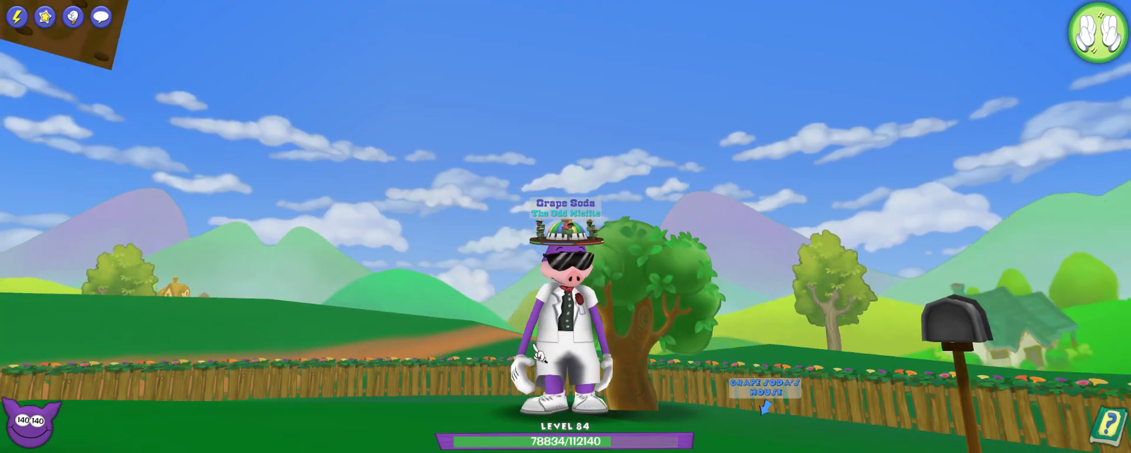